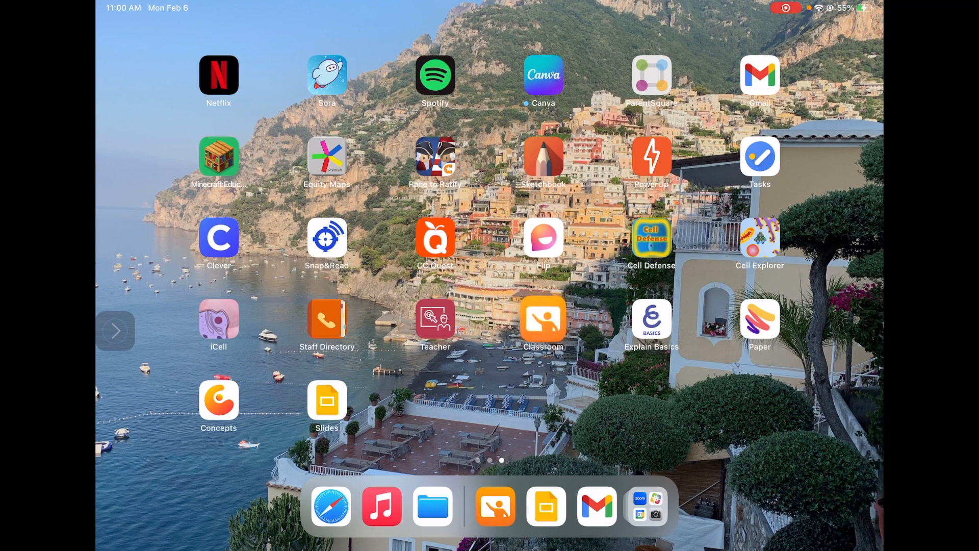
Launch Classroom to its Classes page listing Test Class
{"action": "left_click", "coordinate": [542, 321]}
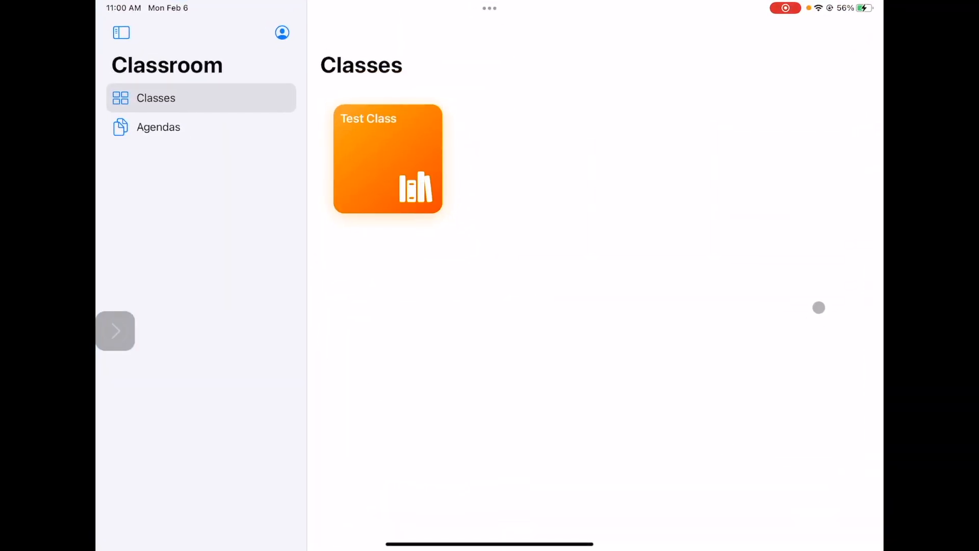
{"action": "mouse_move", "coordinate": [318, 266]}
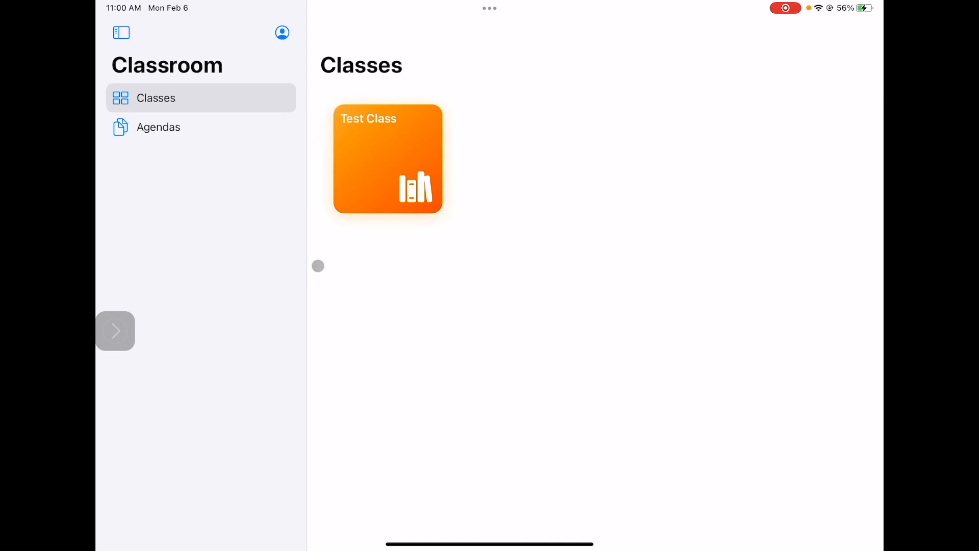
{"action": "mouse_move", "coordinate": [589, 271]}
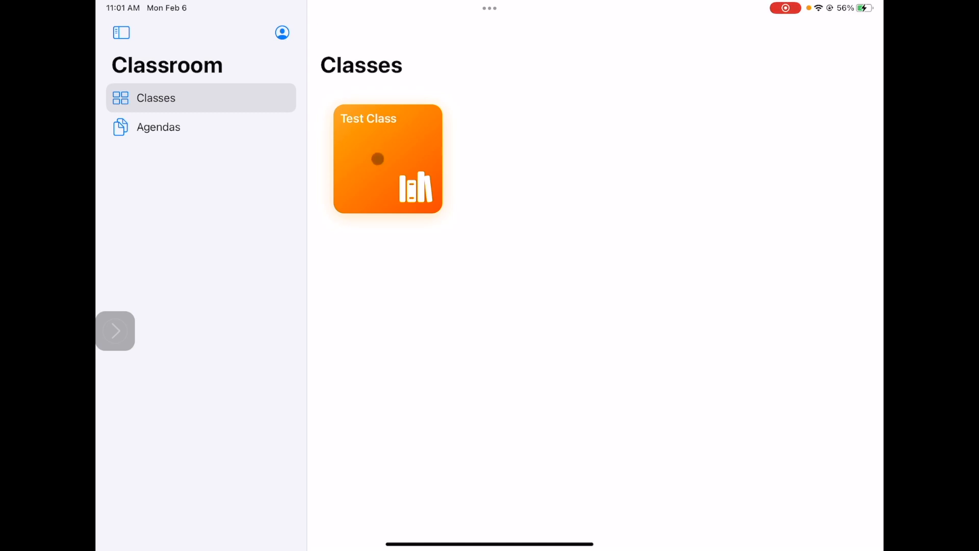
Enter Test Class to view All Students with five iPads
{"action": "left_click", "coordinate": [387, 158]}
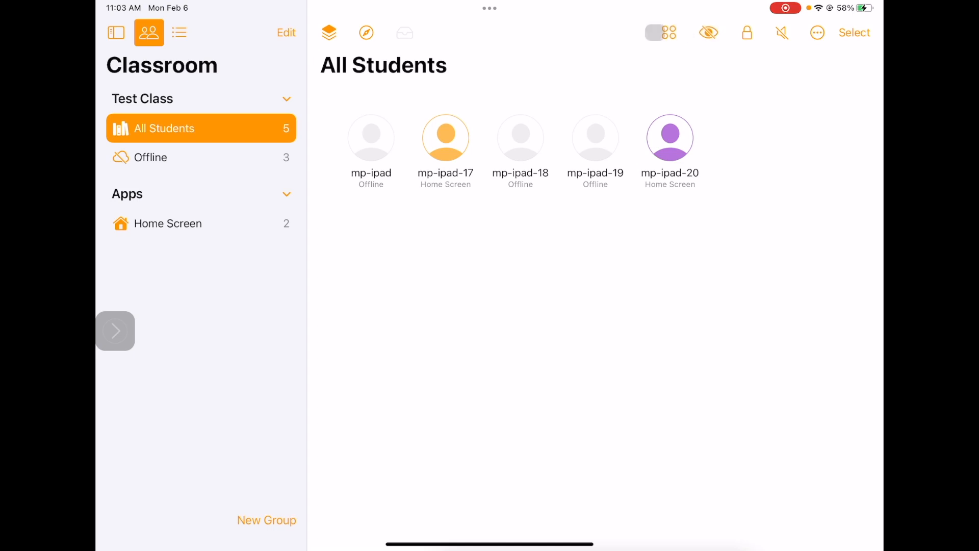
{"action": "left_click", "coordinate": [669, 33]}
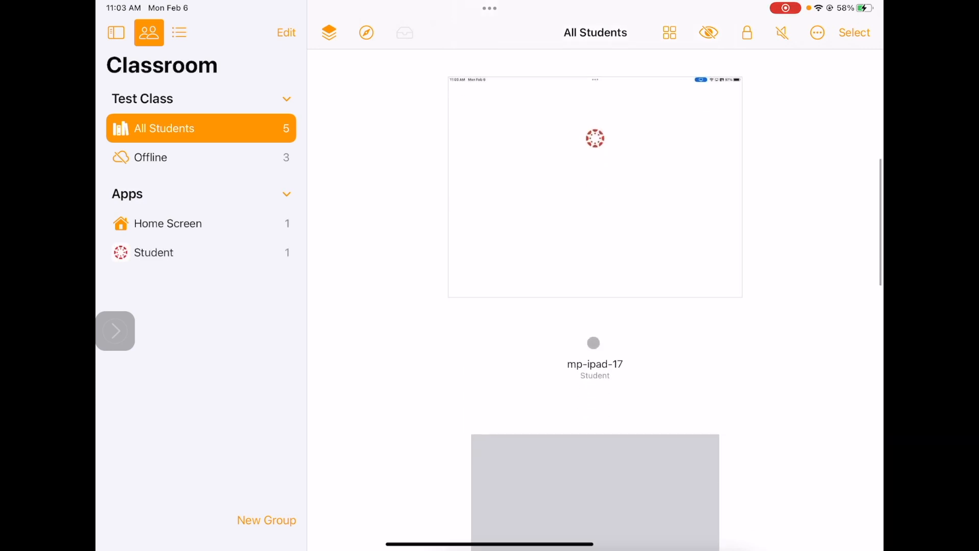
{"action": "scroll", "scroll_direction": "down", "scroll_amount": 3}
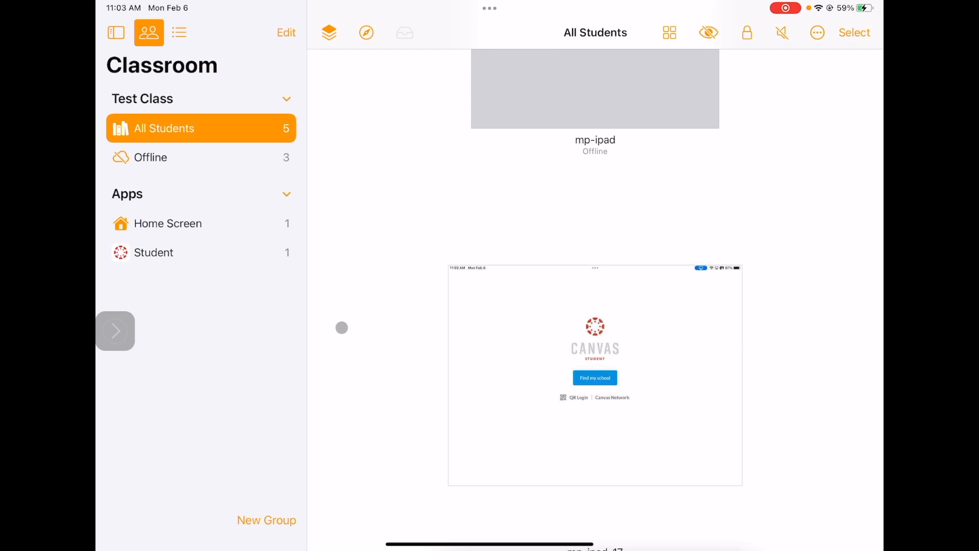
{"action": "mouse_move", "coordinate": [359, 286]}
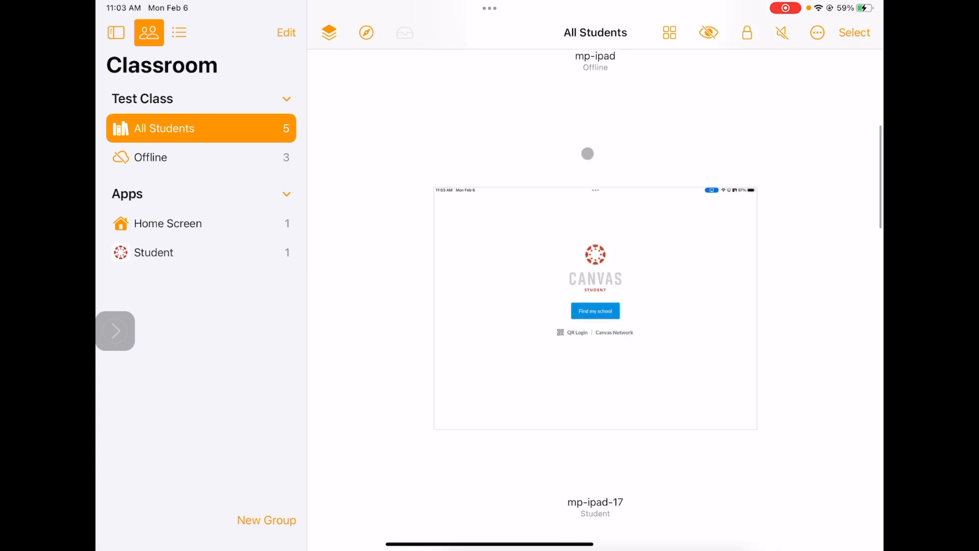
{"action": "left_click", "coordinate": [669, 33]}
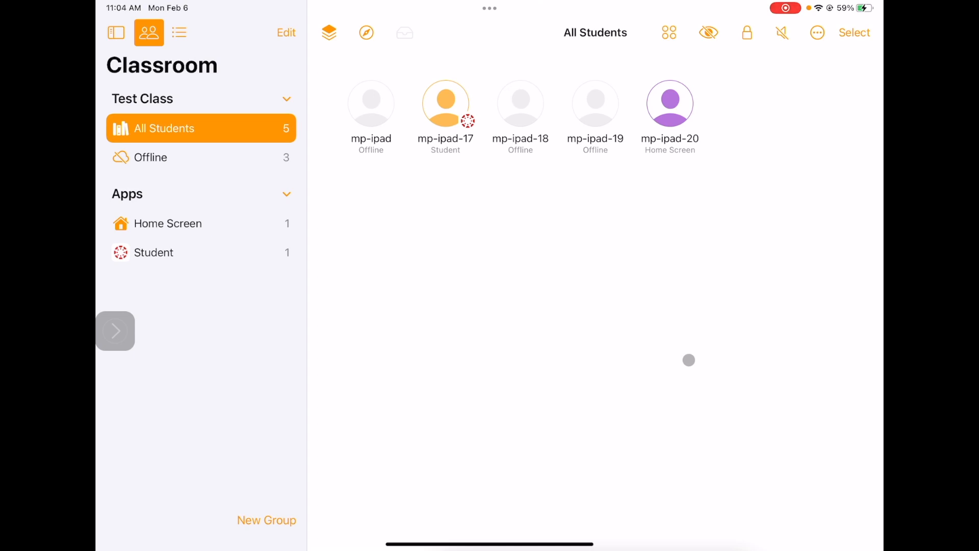
{"action": "mouse_move", "coordinate": [666, 321]}
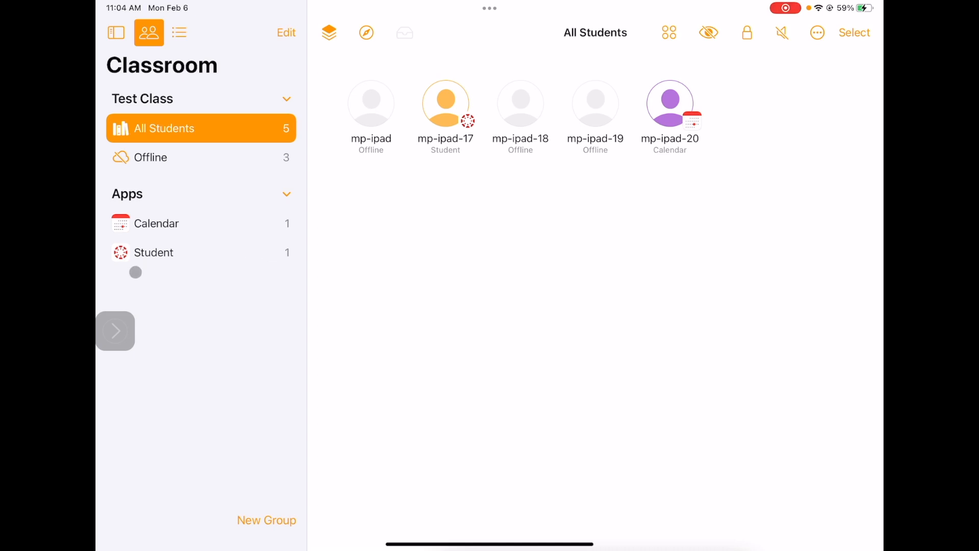
{"action": "left_click", "coordinate": [154, 251]}
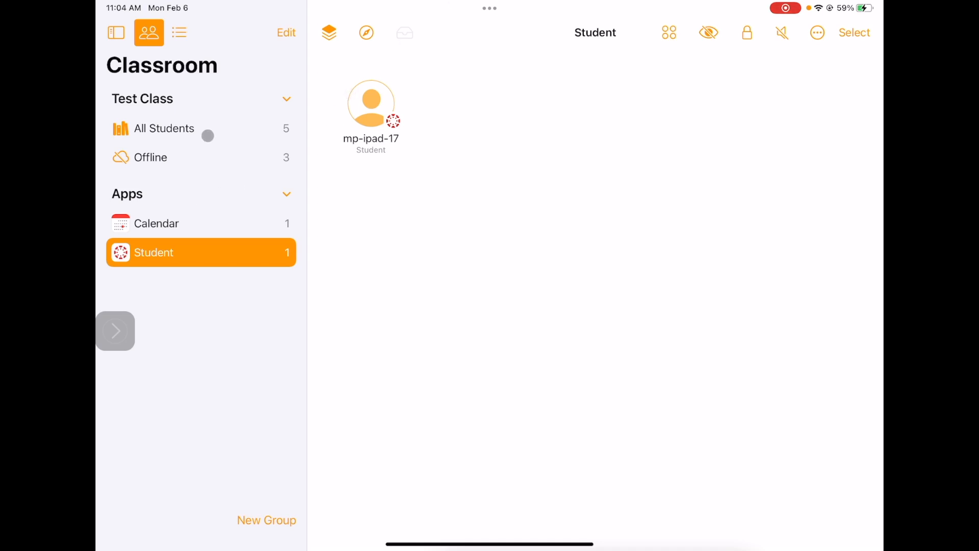
{"action": "left_click", "coordinate": [163, 128]}
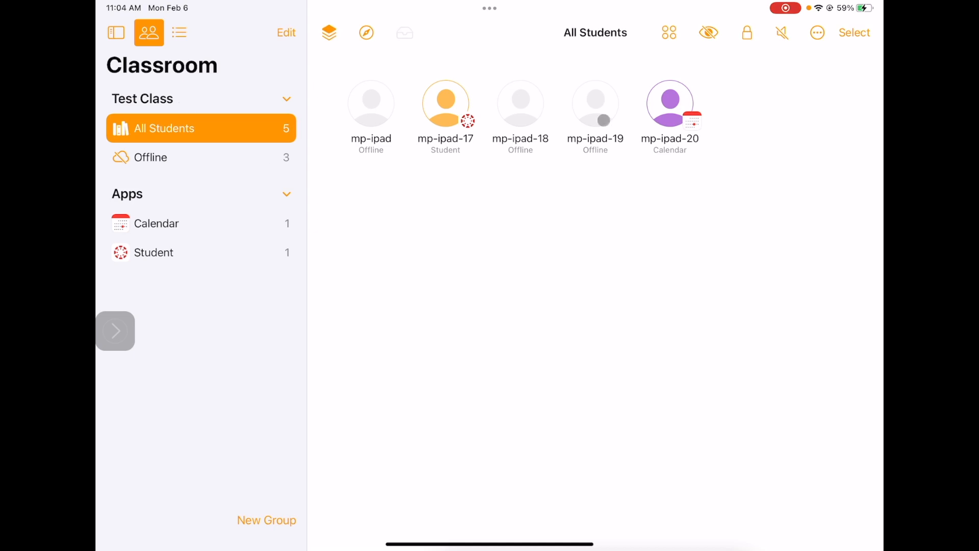
{"action": "left_click", "coordinate": [669, 32]}
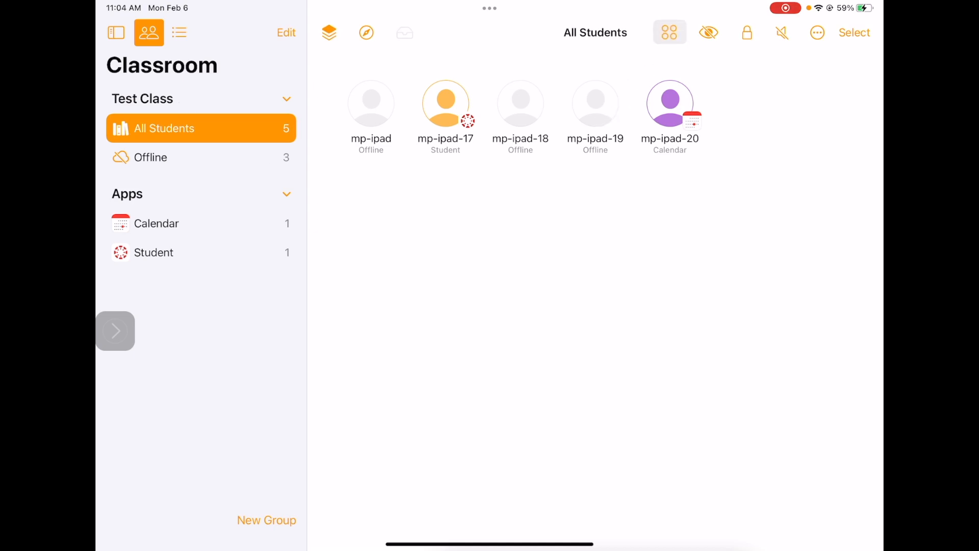
Hide the open apps on all students' iPads and acknowledge the confirmation
{"action": "left_click", "coordinate": [708, 32]}
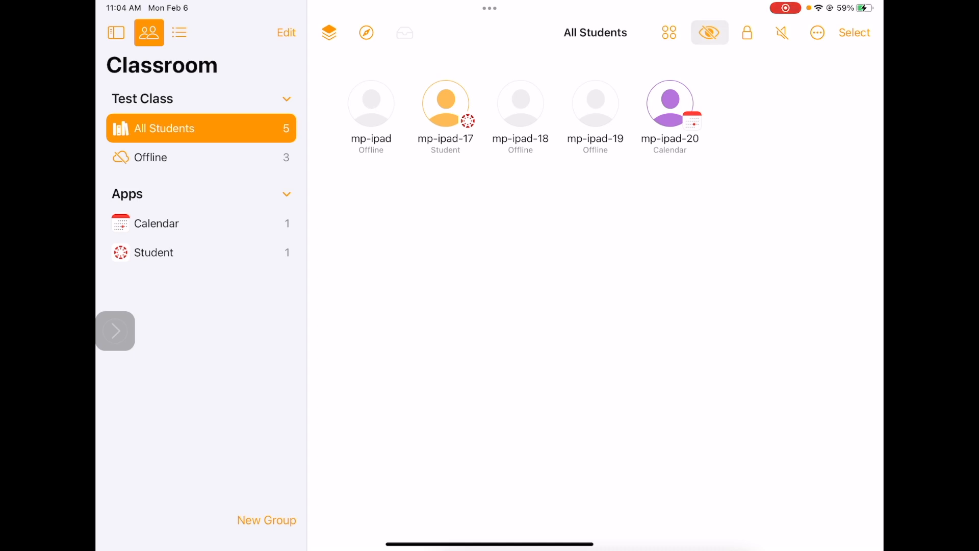
{"action": "left_click", "coordinate": [709, 32]}
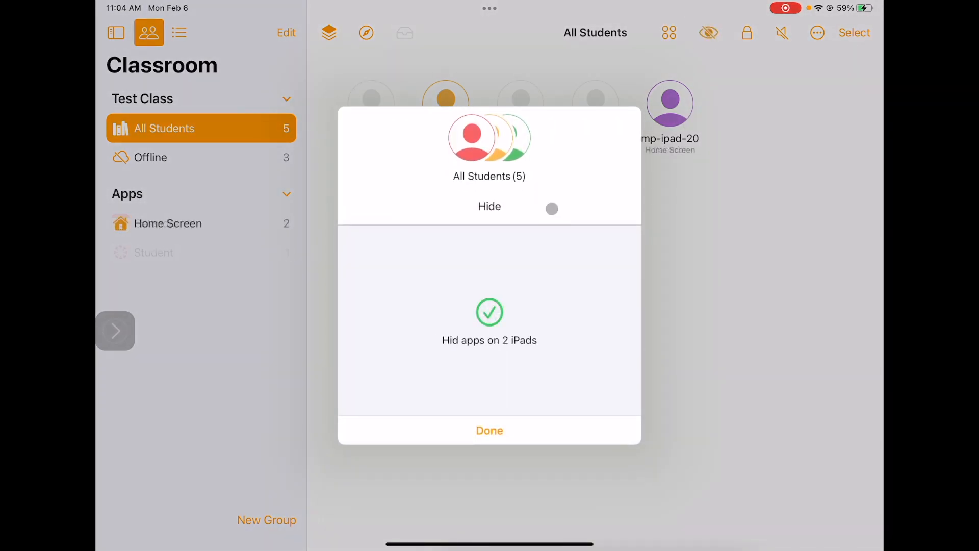
{"action": "left_click", "coordinate": [489, 429]}
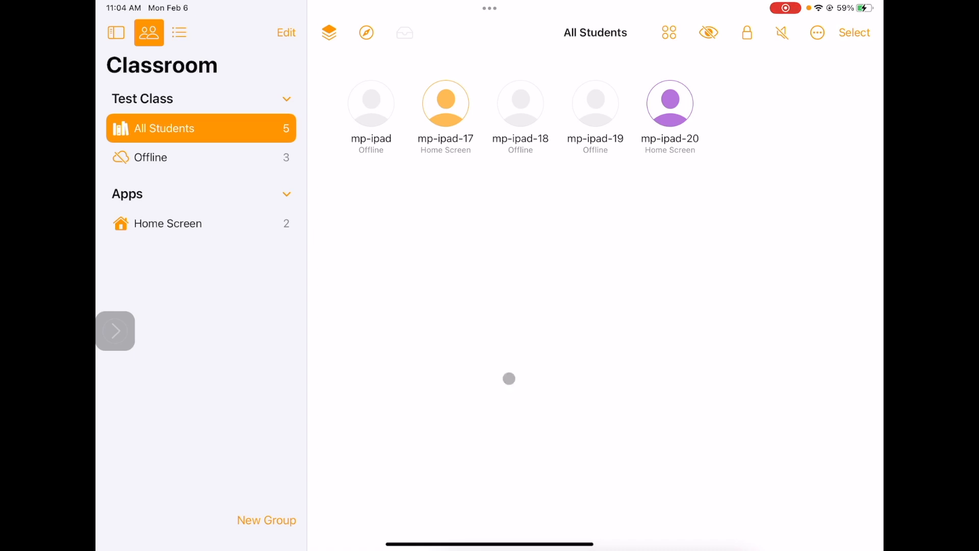
{"action": "left_click", "coordinate": [707, 33]}
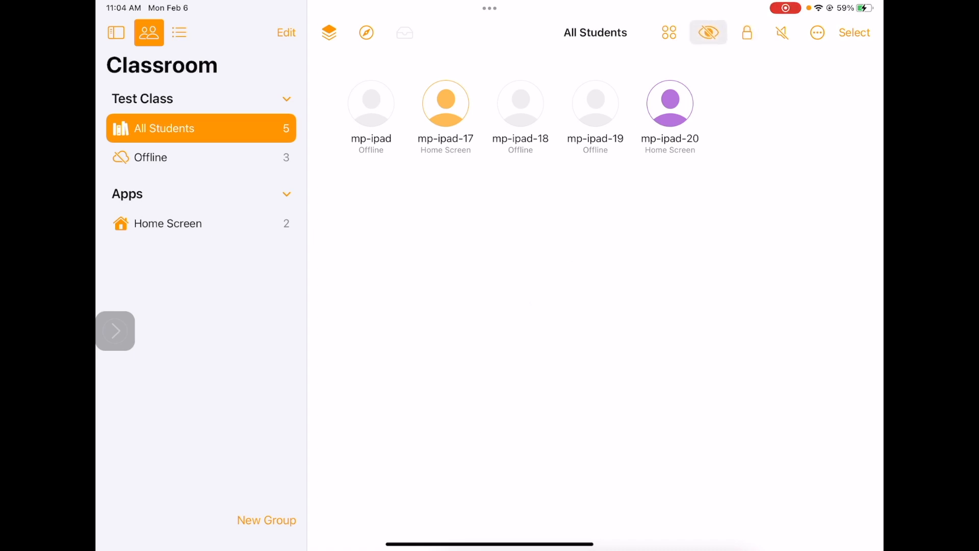
Lock mp-ipad-17 and mp-ipad-20 so both appear under Locked
{"action": "left_click", "coordinate": [747, 33]}
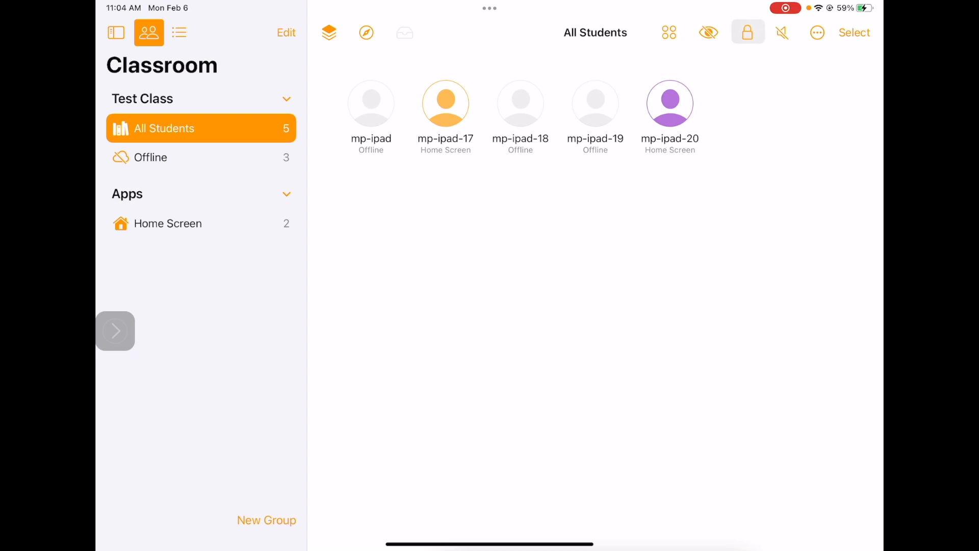
{"action": "left_click", "coordinate": [747, 33]}
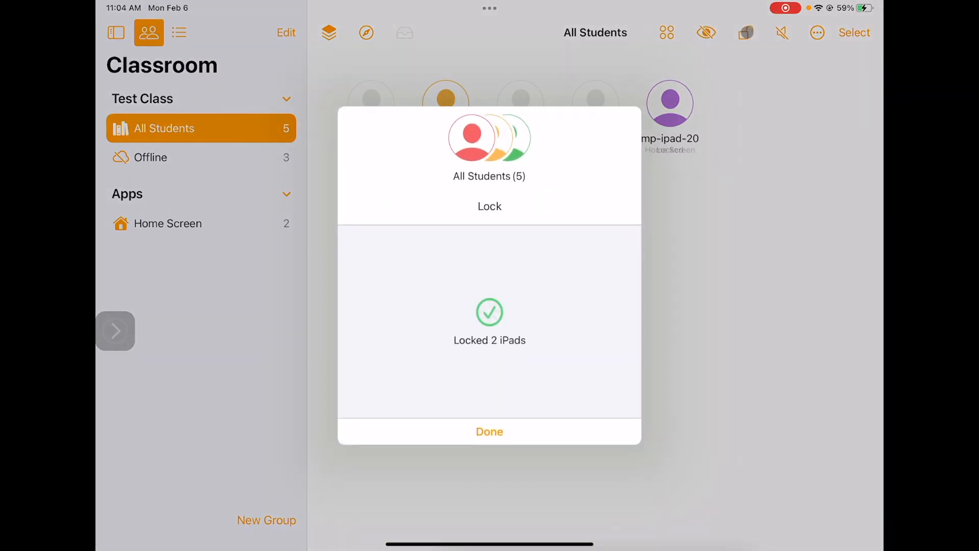
{"action": "left_click", "coordinate": [489, 431]}
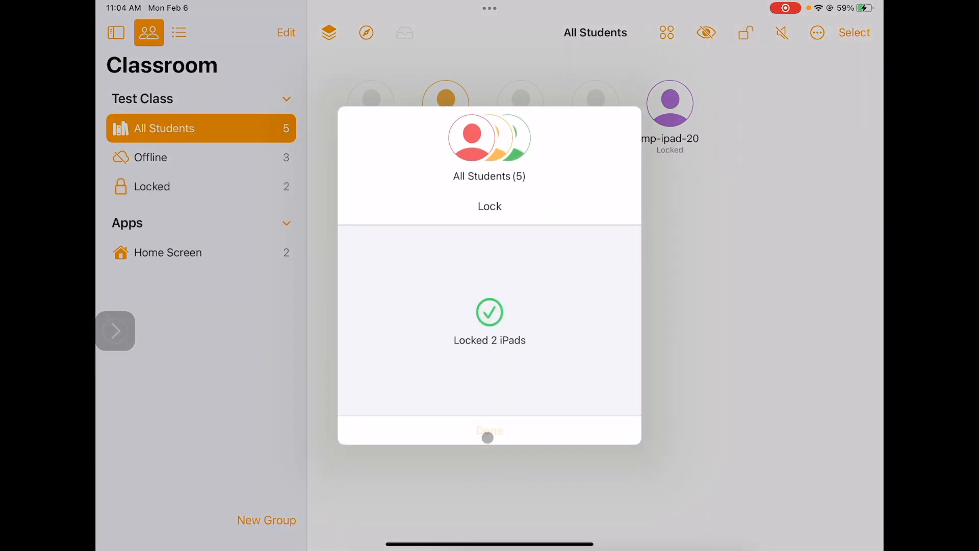
{"action": "left_click", "coordinate": [489, 431]}
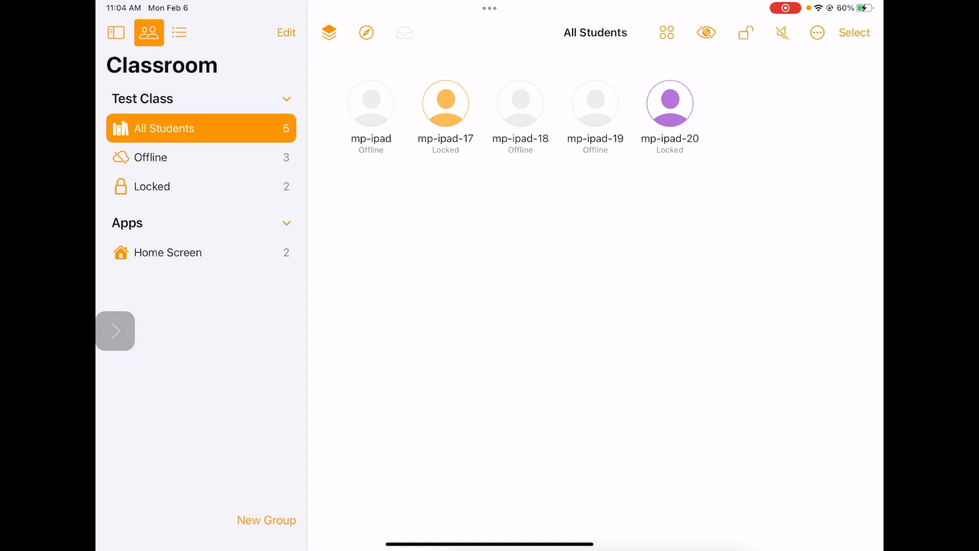
{"action": "left_click", "coordinate": [745, 33]}
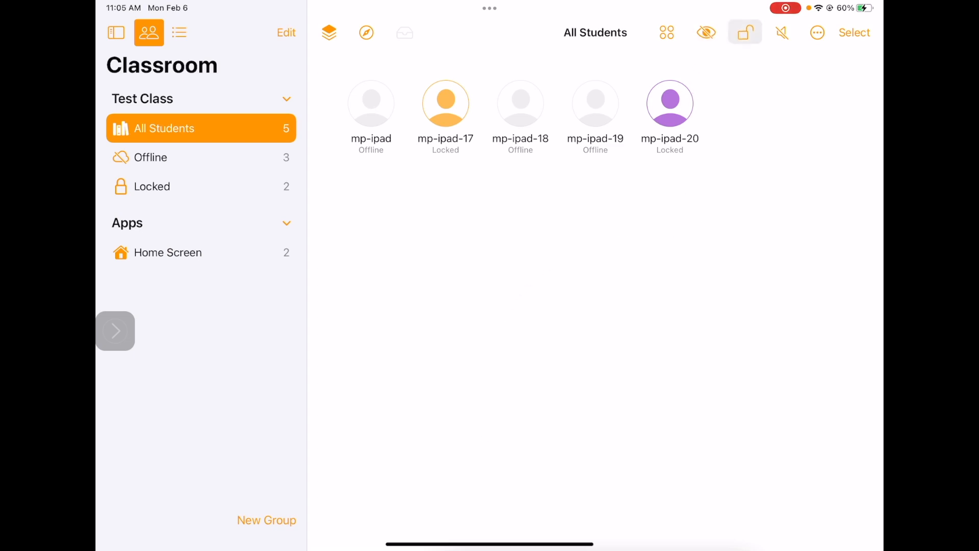
Unlock both iPads and bring up the picker of apps to launch on them
{"action": "left_click", "coordinate": [744, 33]}
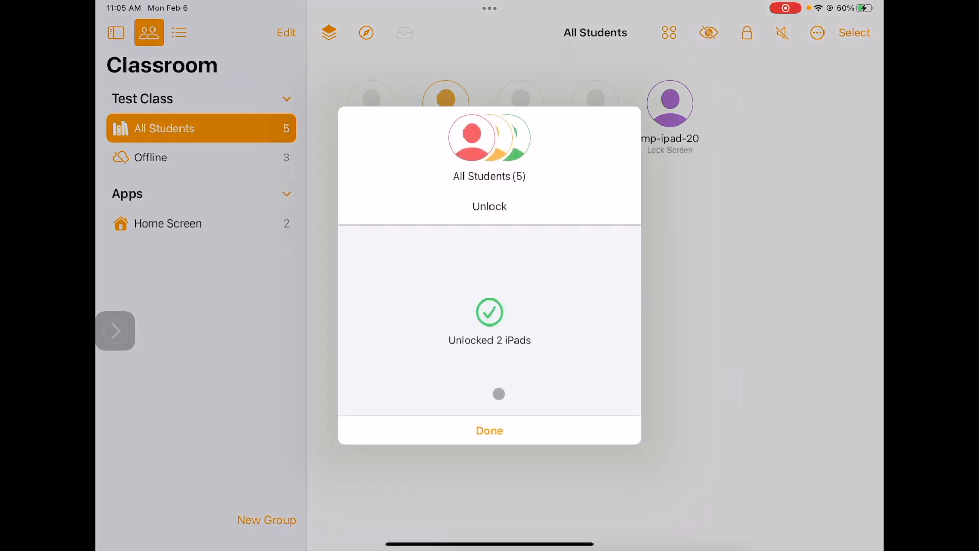
{"action": "left_click", "coordinate": [489, 430]}
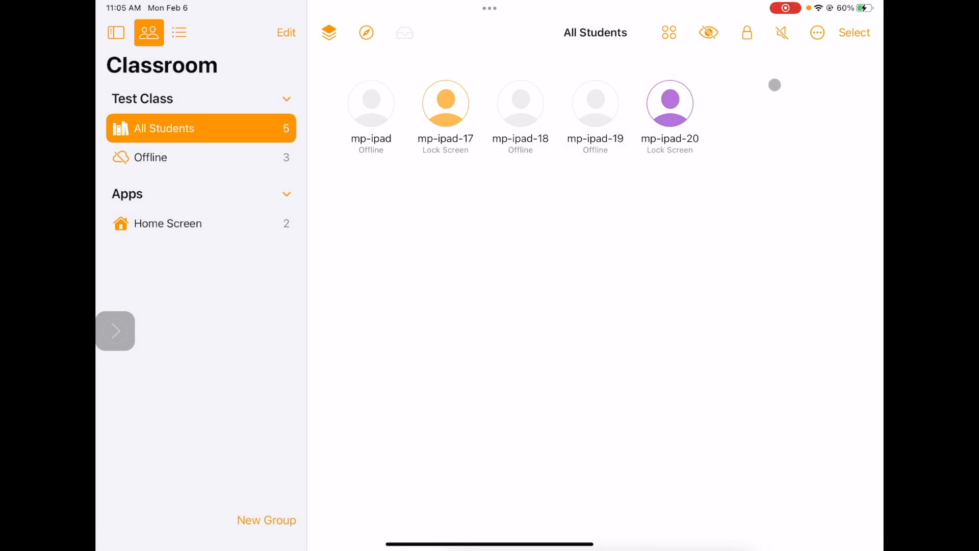
{"action": "left_click", "coordinate": [781, 32]}
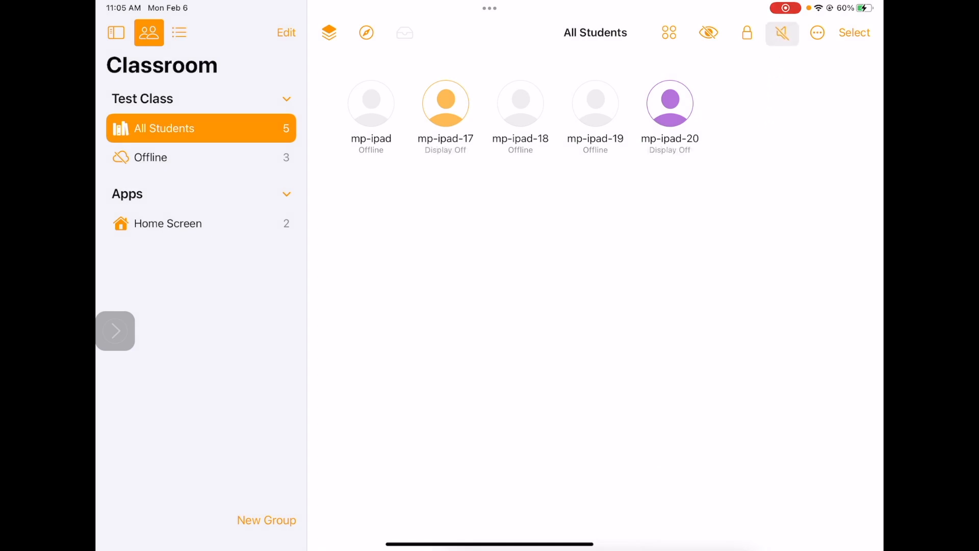
{"action": "left_click", "coordinate": [782, 33]}
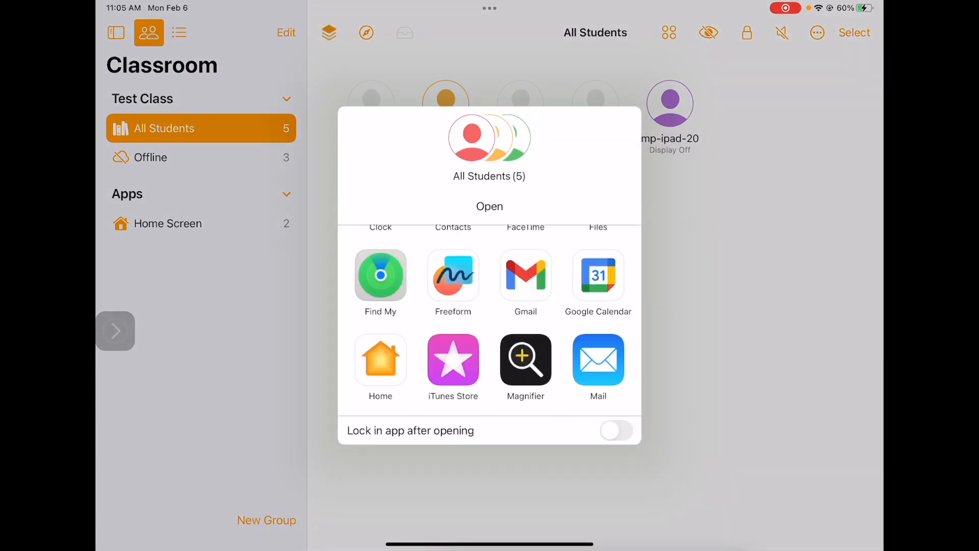
Launch Notability on all student iPads, acknowledging it failed on mp-ipad-20
{"action": "scroll", "scroll_direction": "down", "scroll_amount": 3}
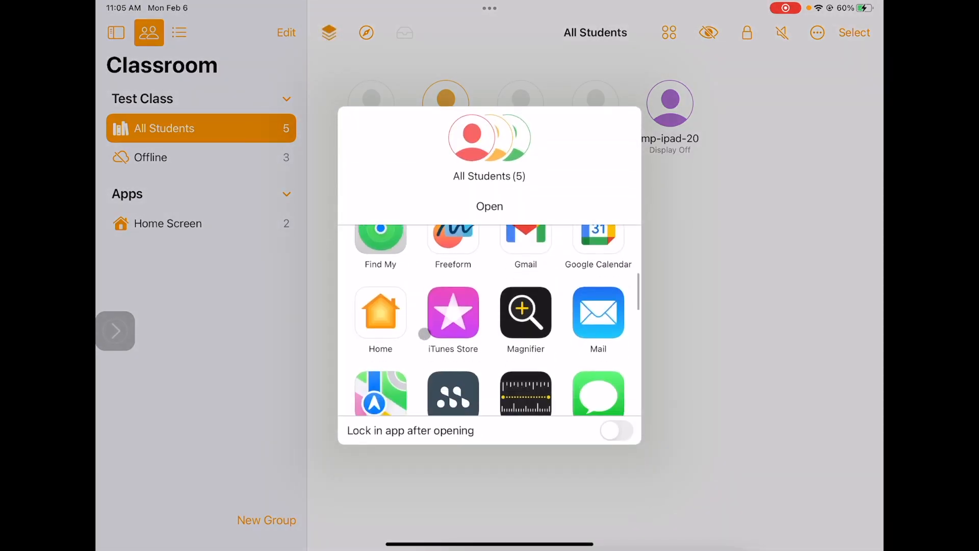
{"action": "scroll", "scroll_direction": "down", "scroll_amount": 3}
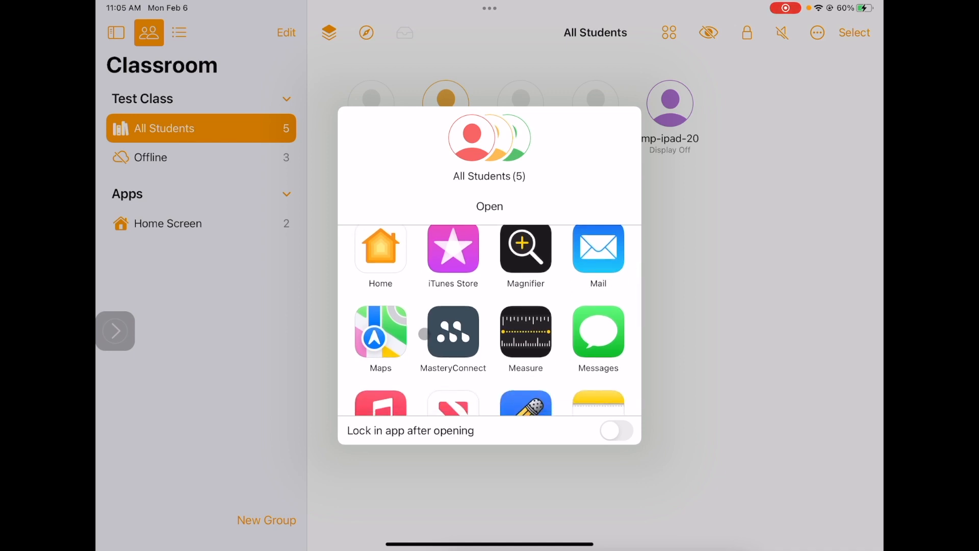
{"action": "scroll", "scroll_direction": "down", "scroll_amount": 3}
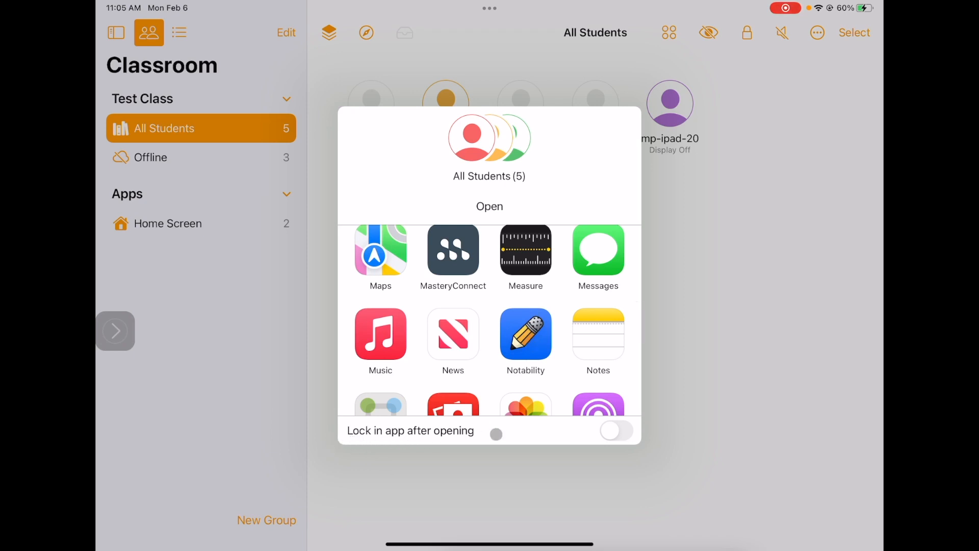
{"action": "left_click", "coordinate": [615, 431]}
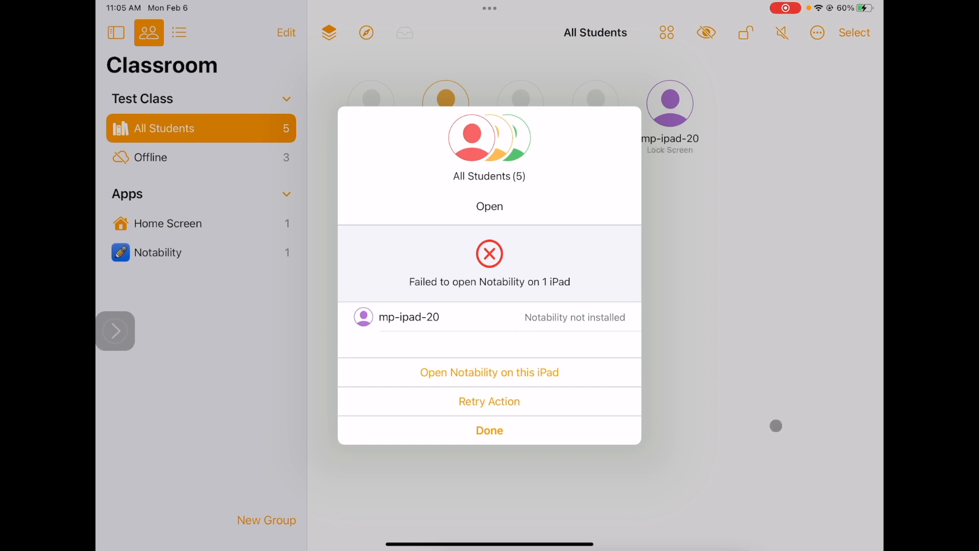
{"action": "left_click", "coordinate": [489, 430]}
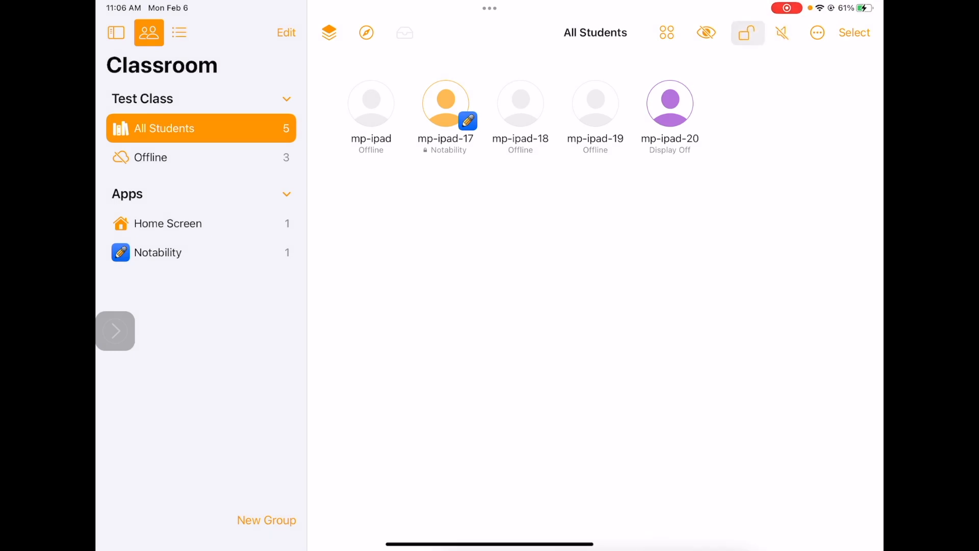
Unlock all student iPads so mp-ipad-17 returns to the Home Screen
{"action": "left_click", "coordinate": [747, 33]}
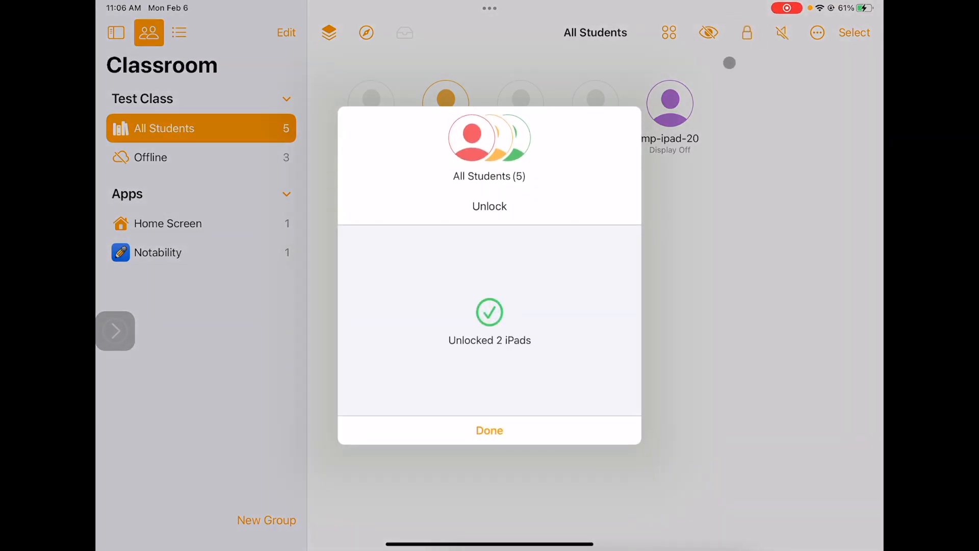
{"action": "left_click", "coordinate": [489, 430]}
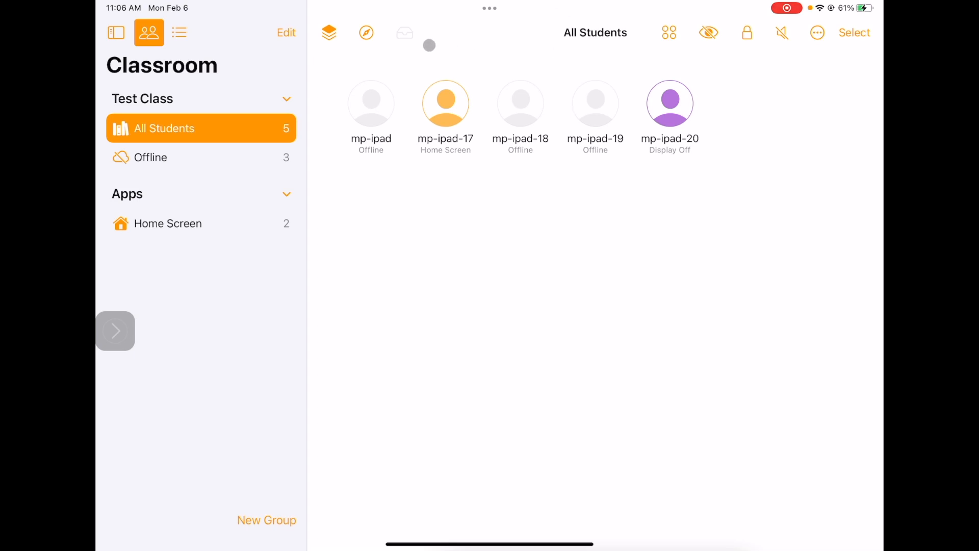
{"action": "left_click", "coordinate": [366, 32]}
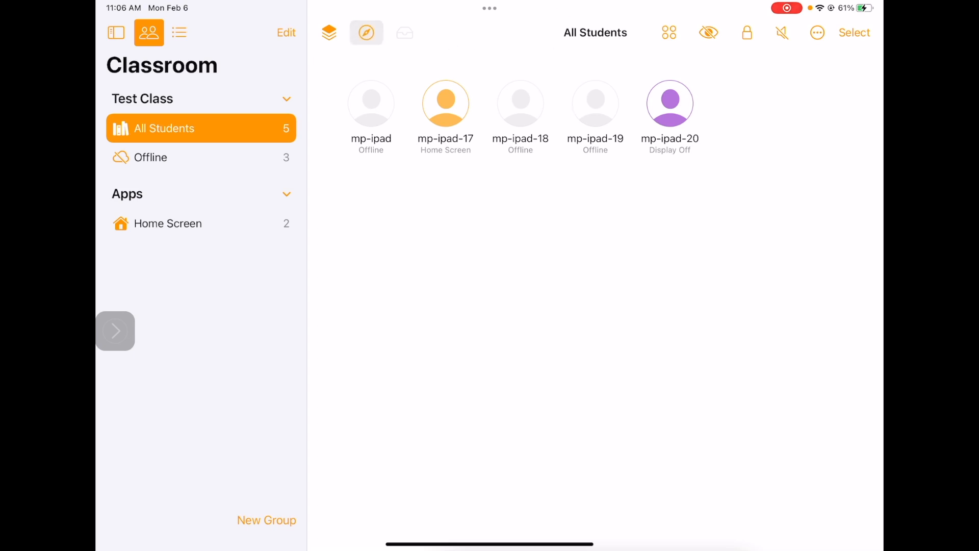
Choose Safari as the Navigate destination for the students
{"action": "left_click", "coordinate": [366, 33]}
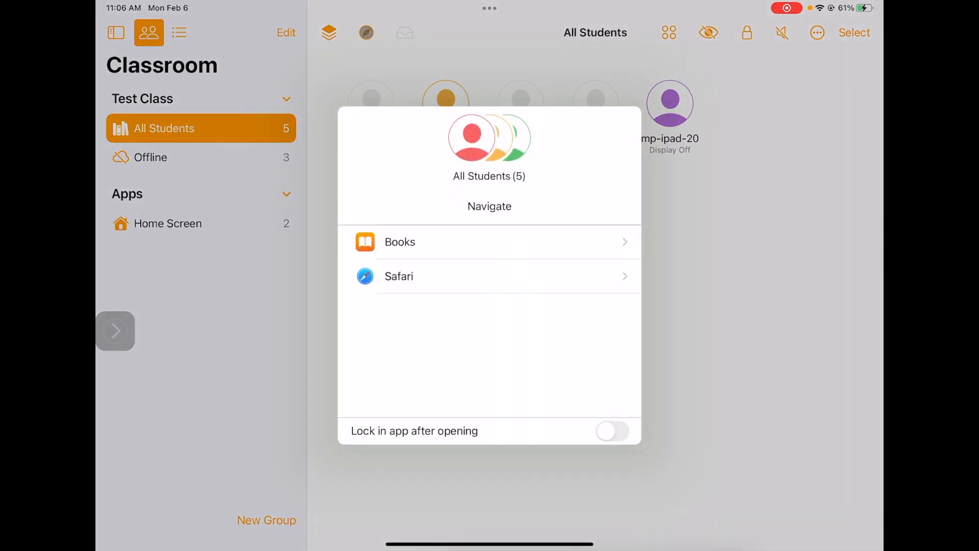
{"action": "scroll", "scroll_direction": "down", "scroll_amount": 3}
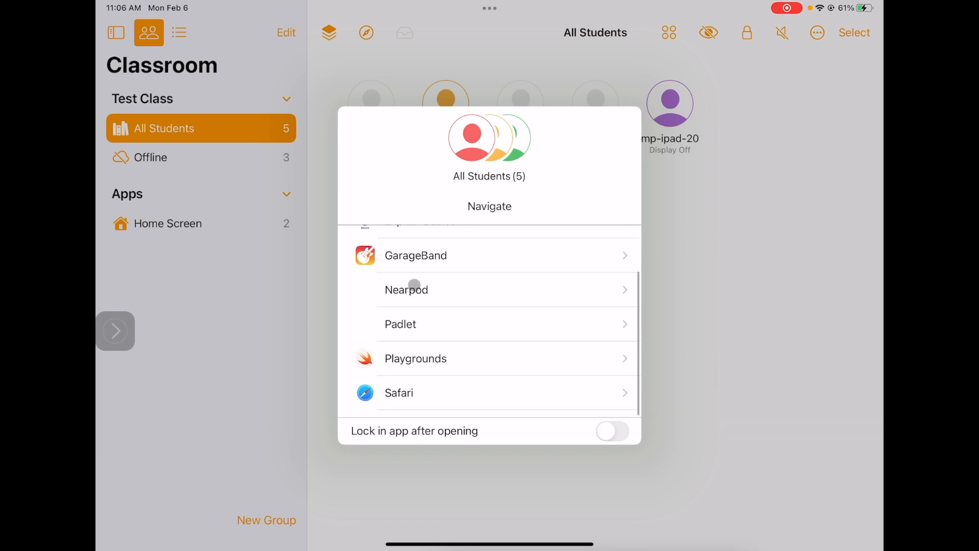
{"action": "scroll", "scroll_direction": "down", "scroll_amount": 3}
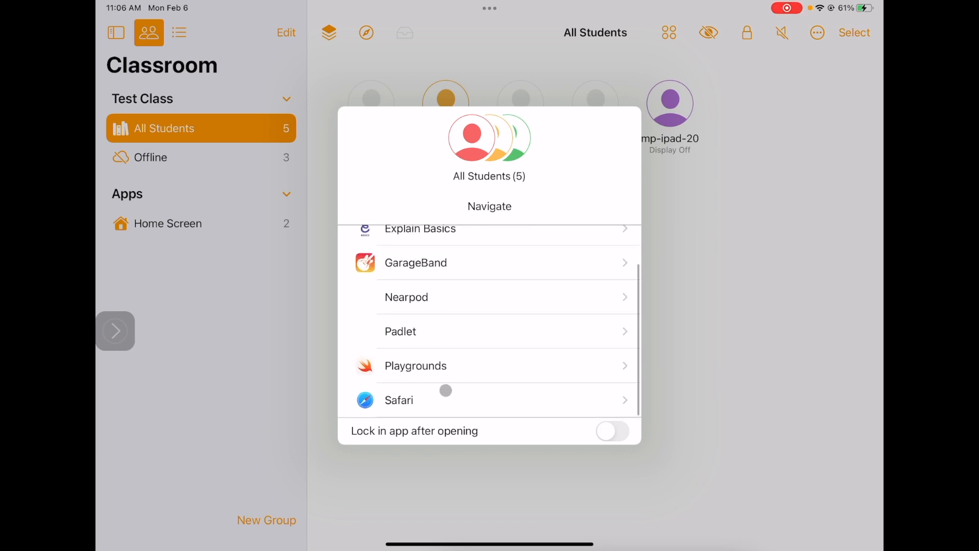
{"action": "left_click", "coordinate": [489, 400]}
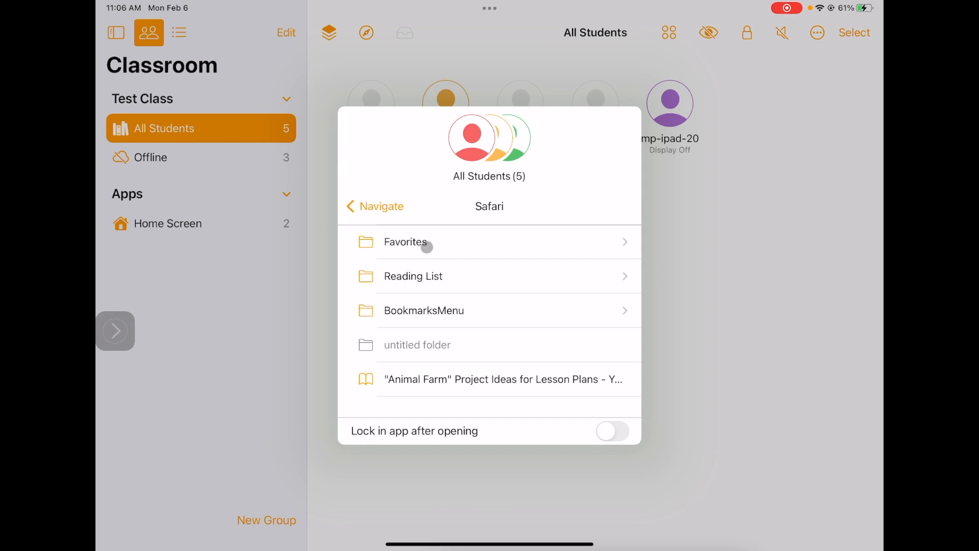
Send both iPads to the Inquiry Lesson page from Safari Favorites
{"action": "left_click", "coordinate": [406, 243]}
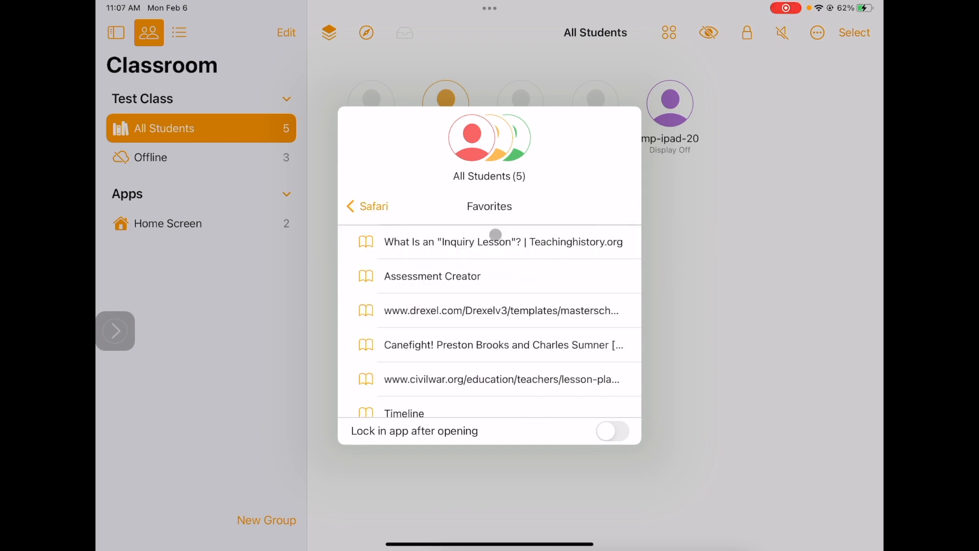
{"action": "left_click", "coordinate": [503, 241]}
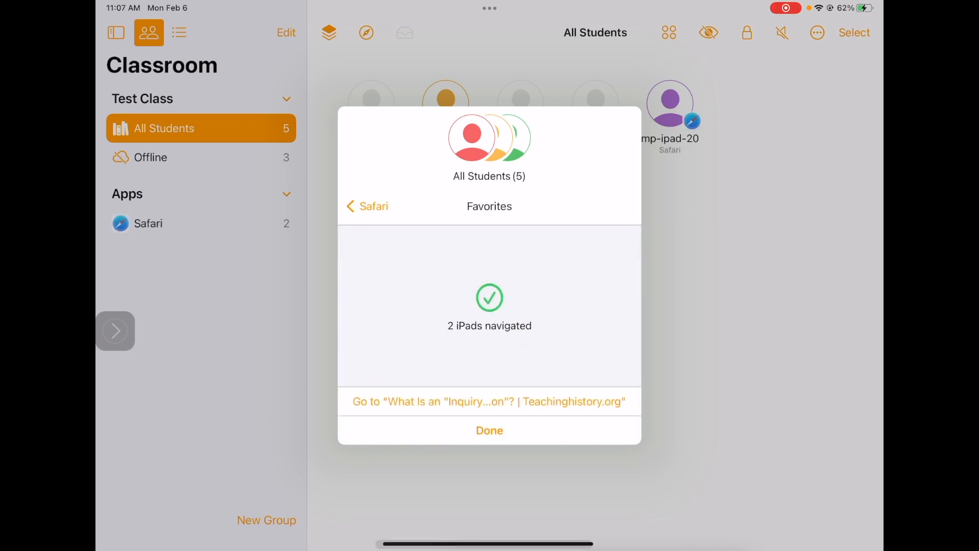
{"action": "left_click", "coordinate": [489, 431]}
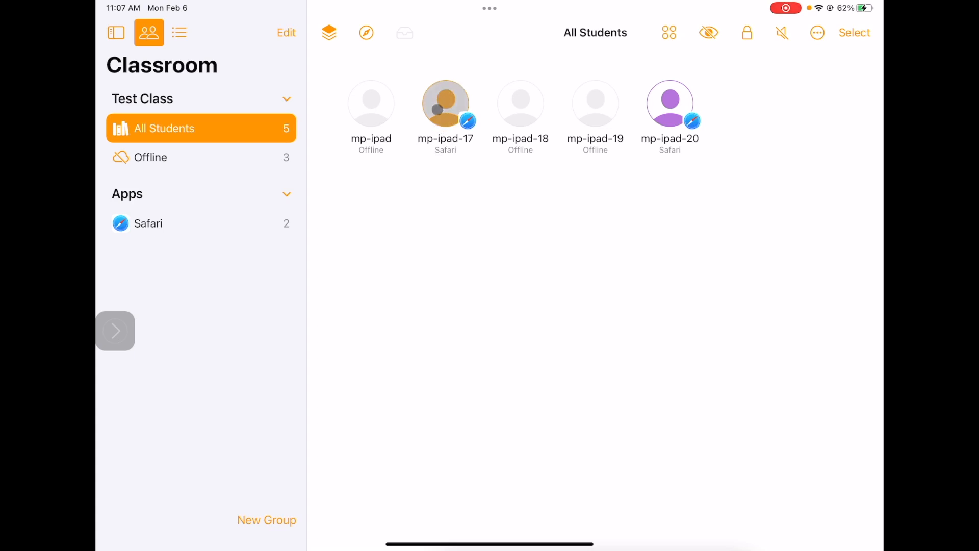
{"action": "left_click", "coordinate": [445, 104]}
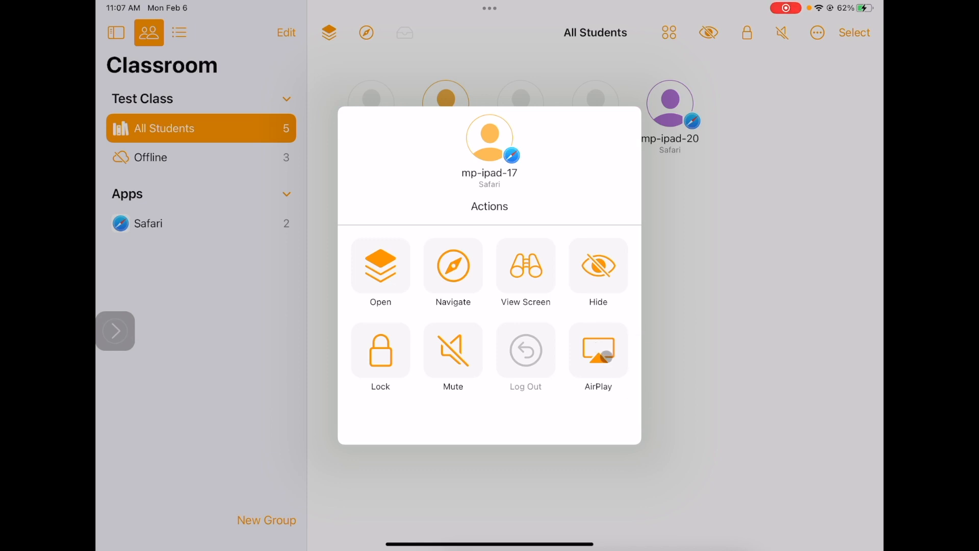
{"action": "left_click", "coordinate": [596, 350]}
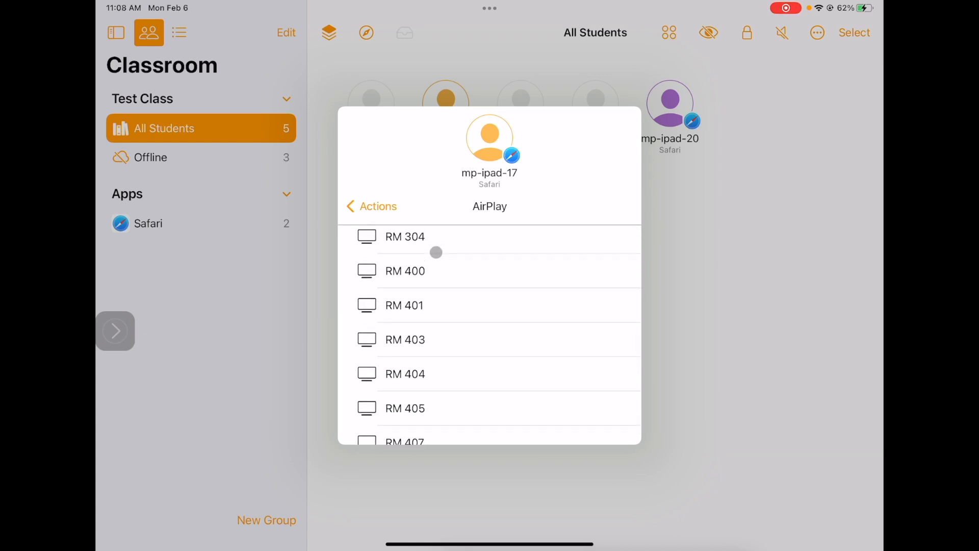
{"action": "scroll", "scroll_direction": "down", "scroll_amount": 3}
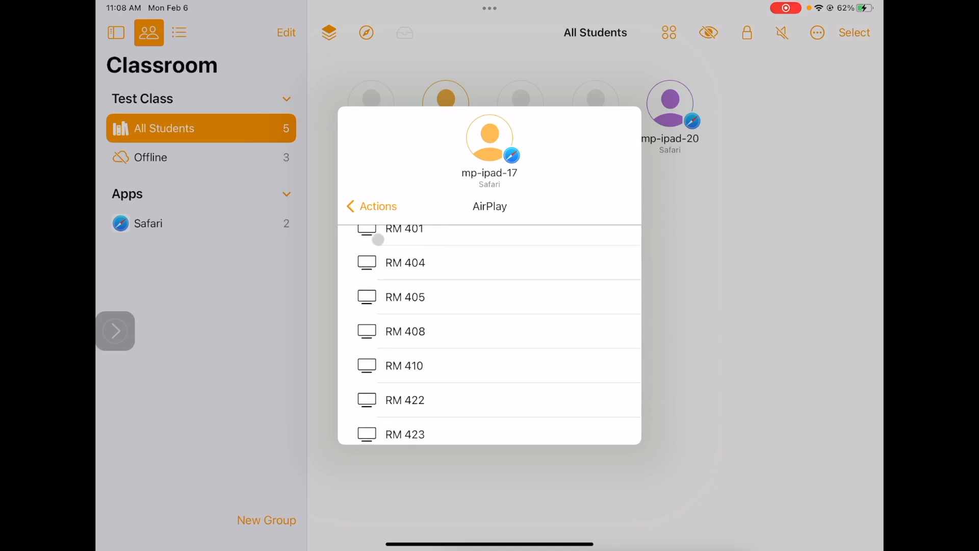
{"action": "left_click", "coordinate": [372, 206]}
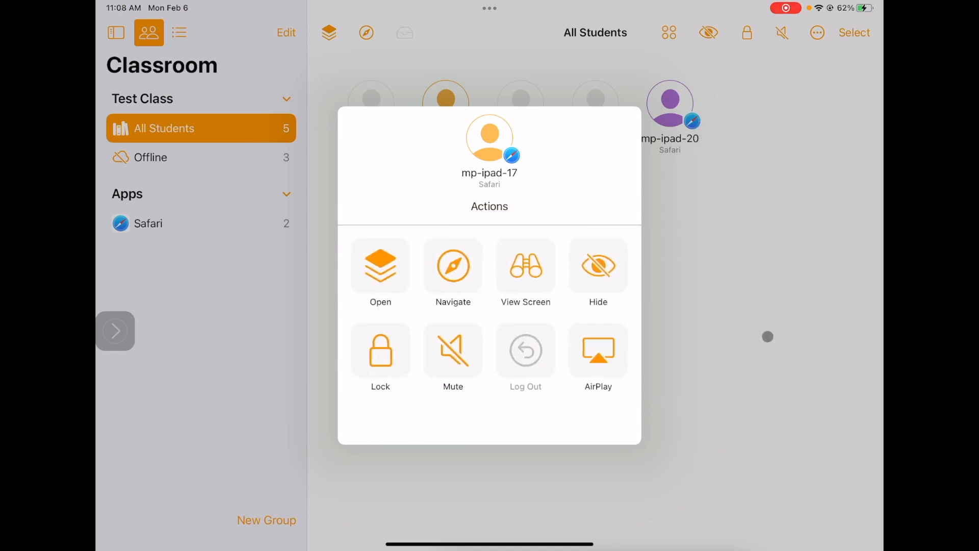
{"action": "left_click", "coordinate": [767, 336]}
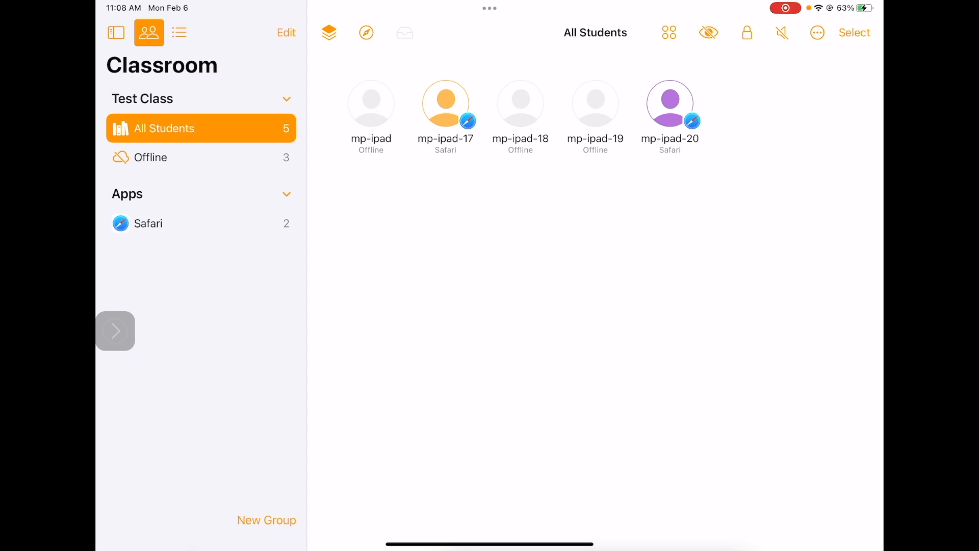
Create group 1 containing mp-ipad-17 and mp-ipad-20
{"action": "left_click", "coordinate": [266, 519]}
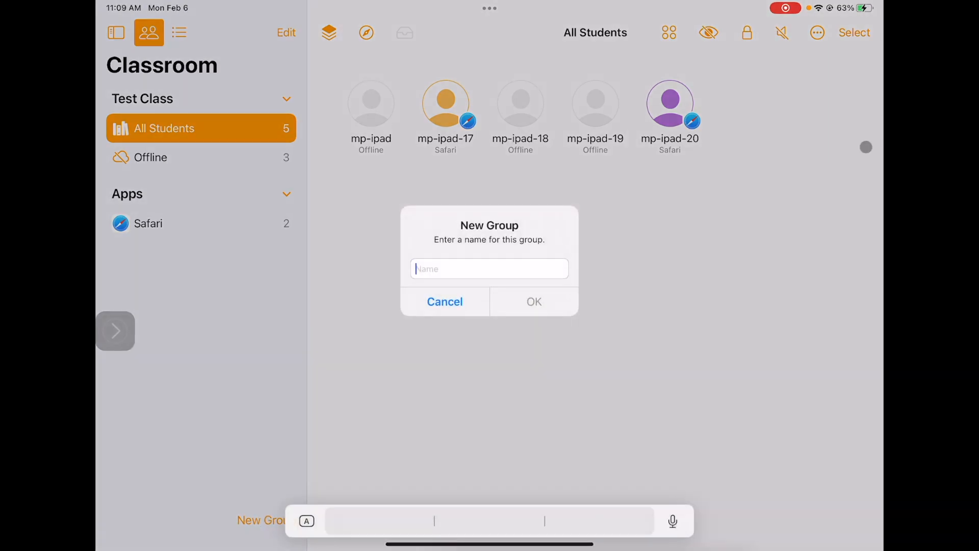
{"action": "type", "text": "1"}
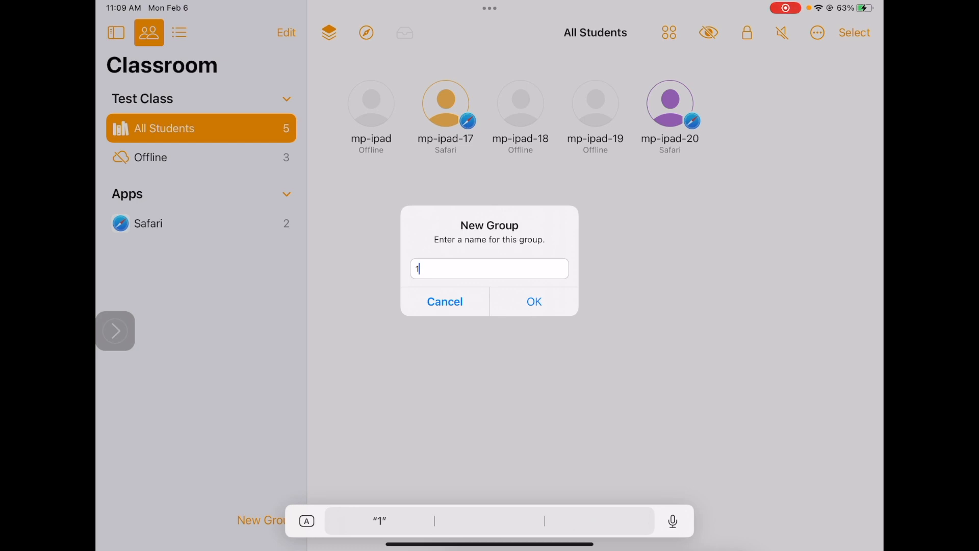
{"action": "left_click", "coordinate": [532, 302]}
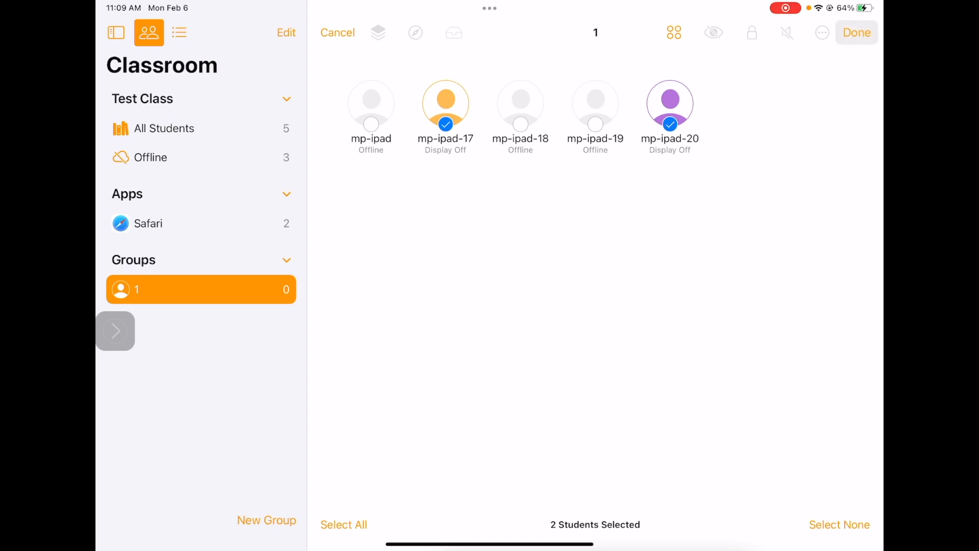
{"action": "left_click", "coordinate": [856, 33]}
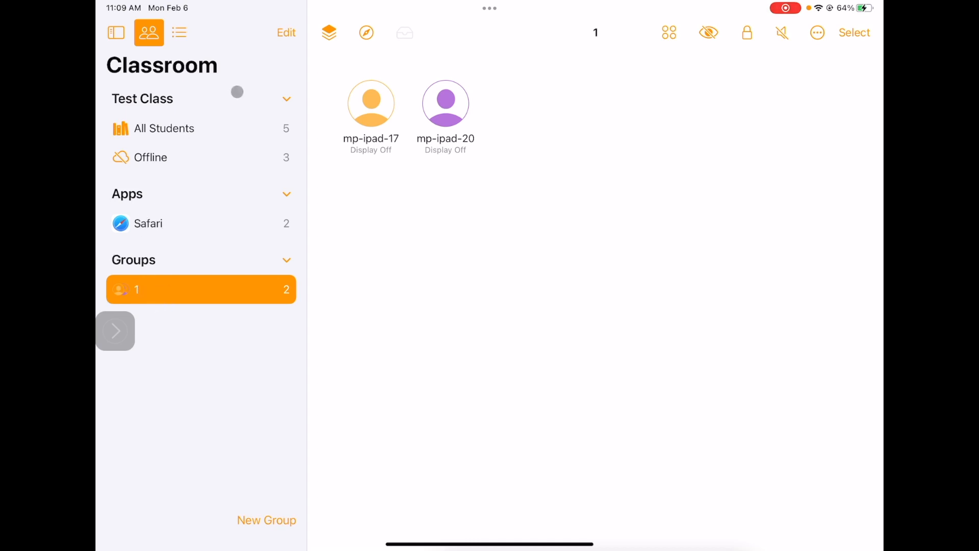
Leave Classroom and view the class schedule screenshot in Photos
{"action": "left_click", "coordinate": [165, 129]}
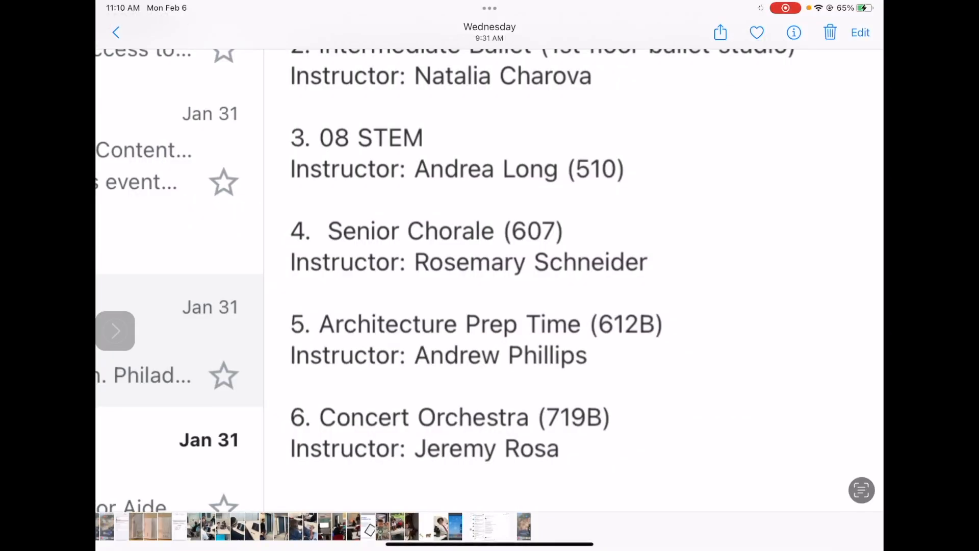
Share the schedule screenshot via AirDrop to the Test Class recipient
{"action": "left_click", "coordinate": [719, 33]}
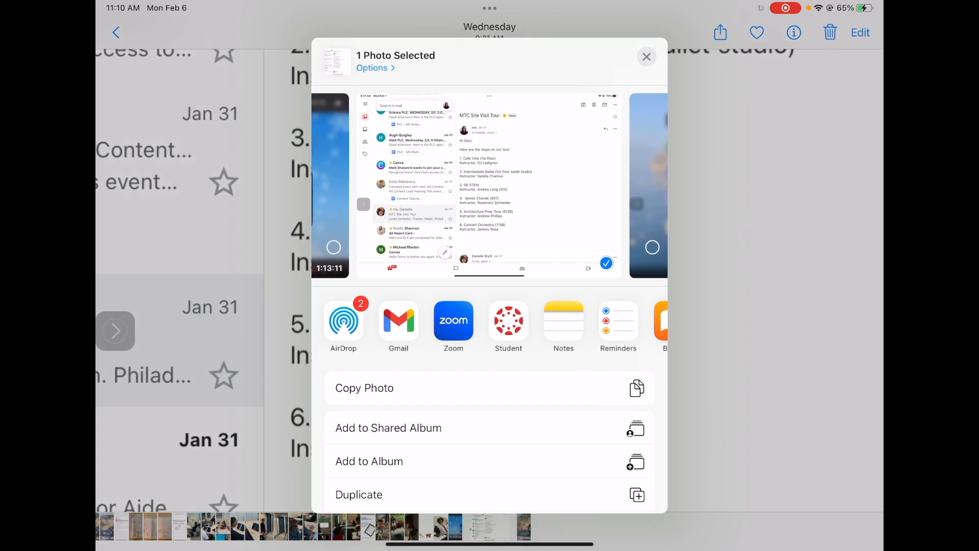
{"action": "left_click", "coordinate": [344, 320]}
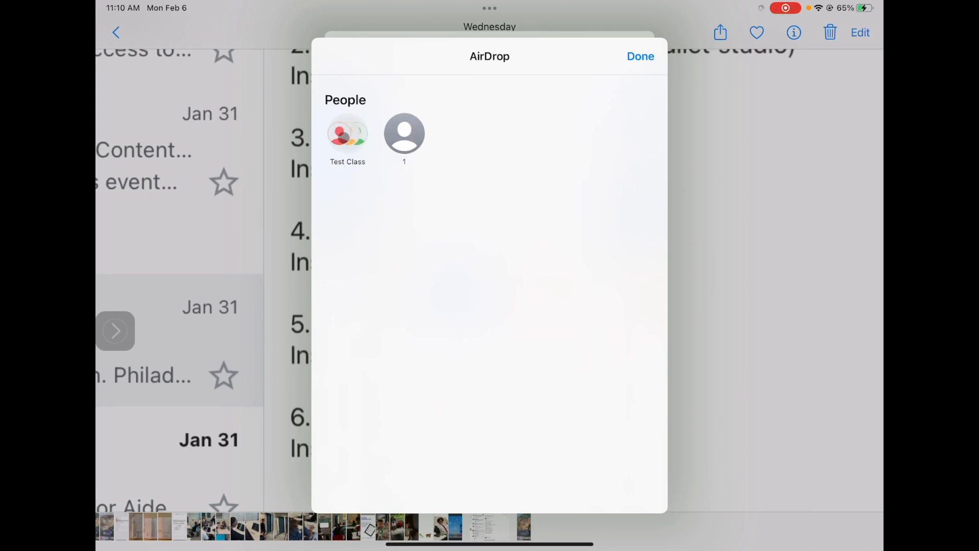
{"action": "left_click", "coordinate": [347, 133]}
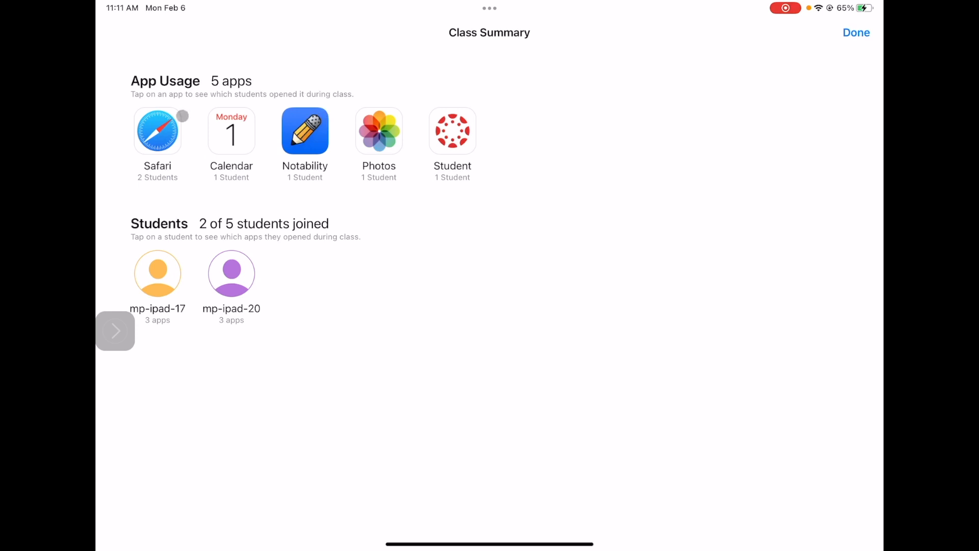
Review mp-ipad-20's app usage in the Class Summary, then close it to end the class
{"action": "left_click", "coordinate": [157, 131]}
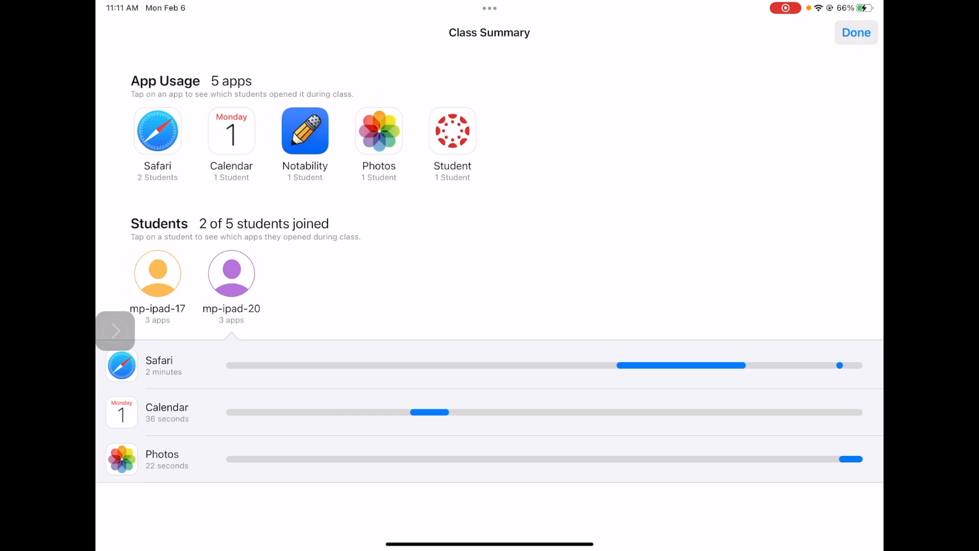
{"action": "left_click", "coordinate": [856, 32]}
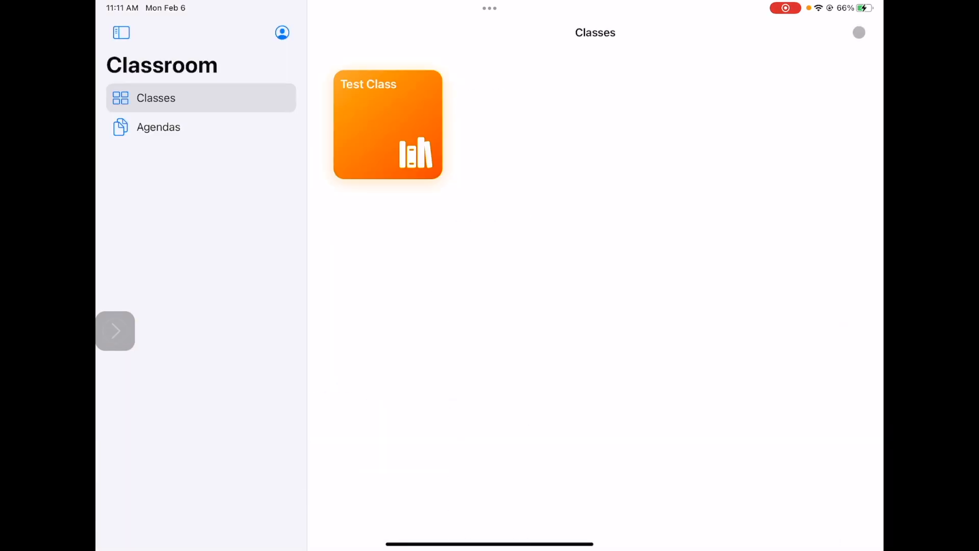